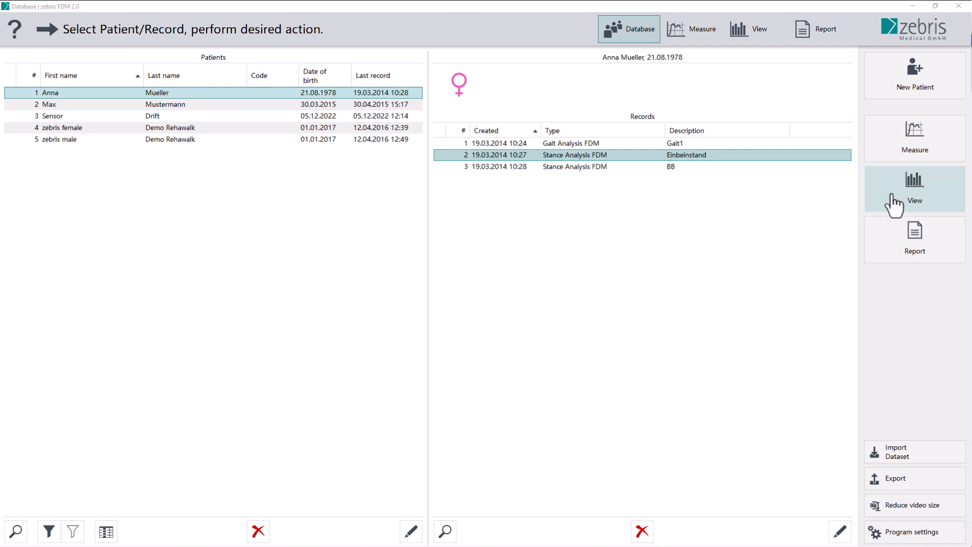
mouse_move(733, 34)
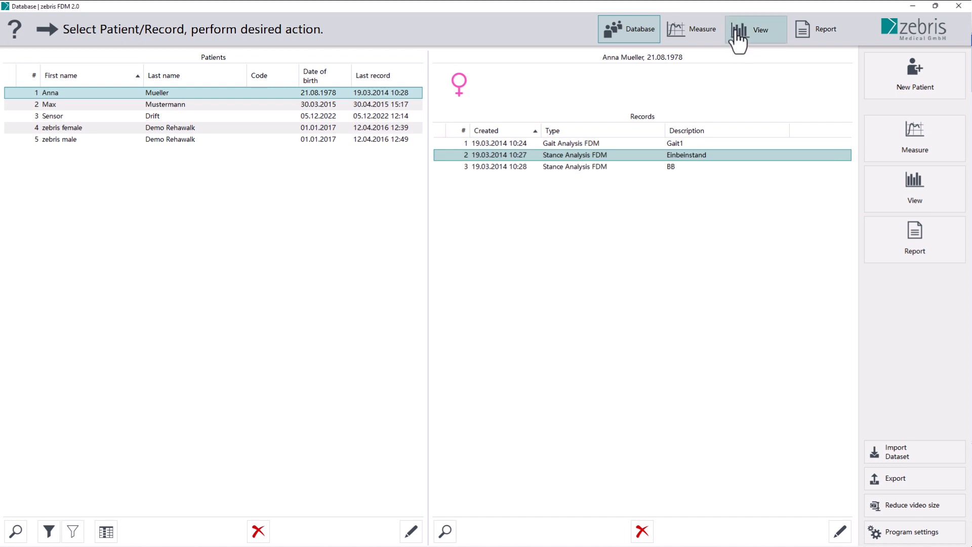
left_click(754, 28)
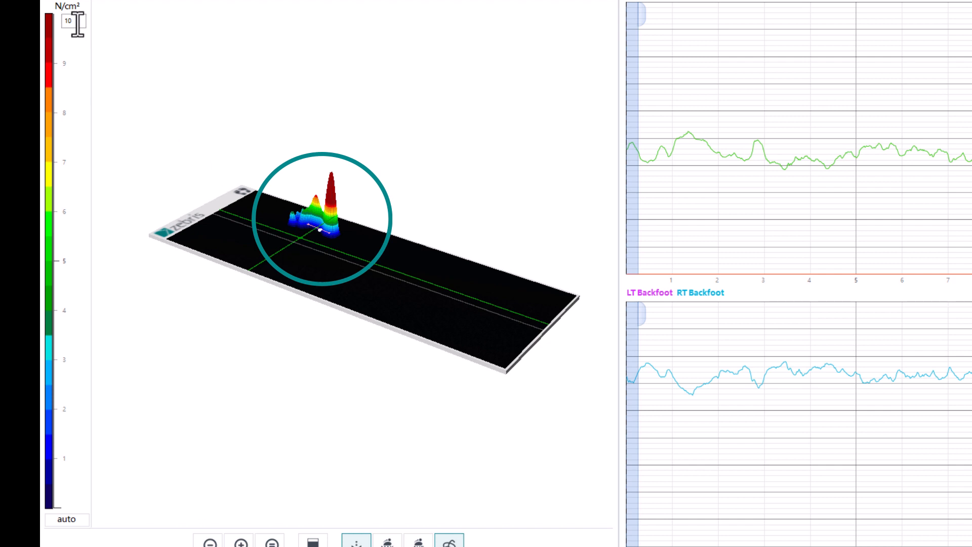
Step: Change the N/cm² pressure scale maximum from 10 to 24
left_click(66, 22)
type("24")
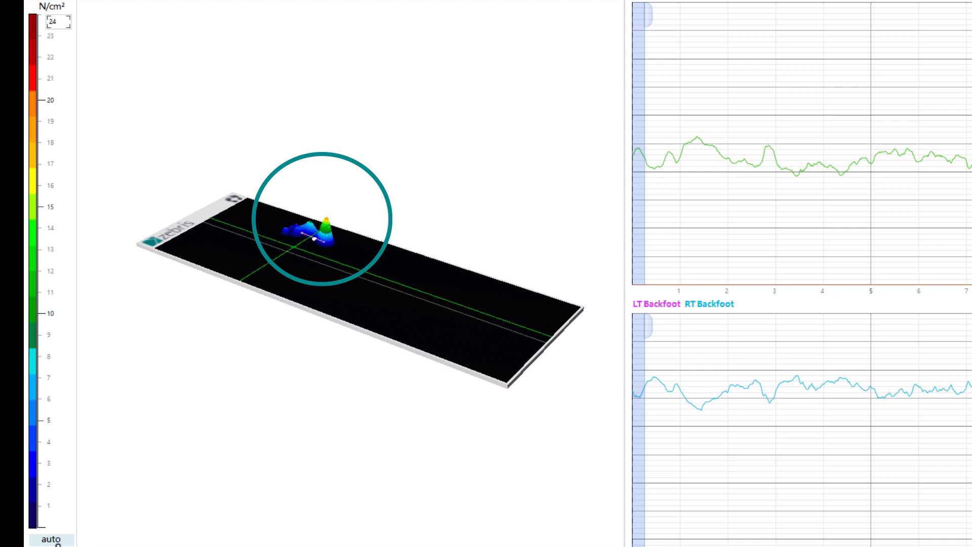
mouse_move(56, 504)
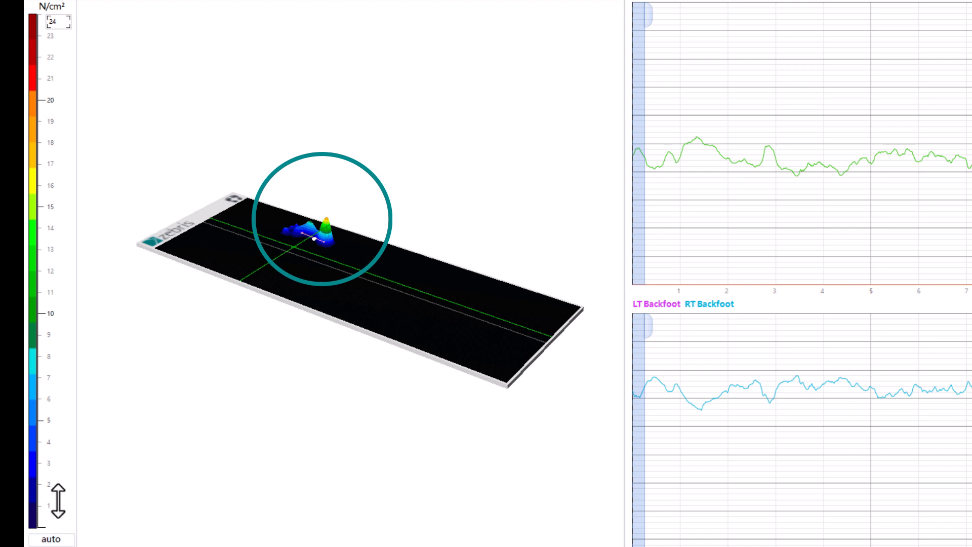